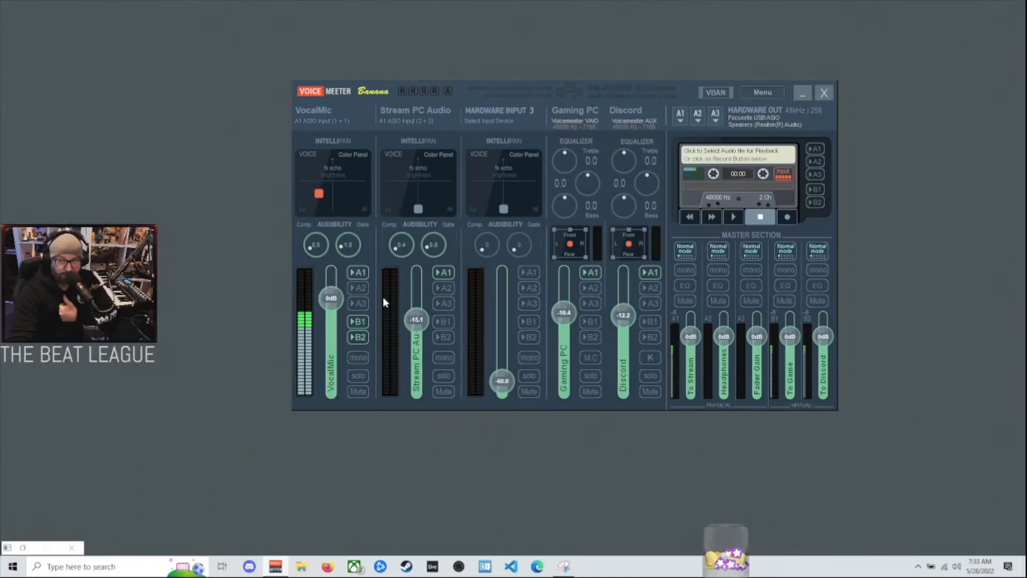
mouse_move(368, 368)
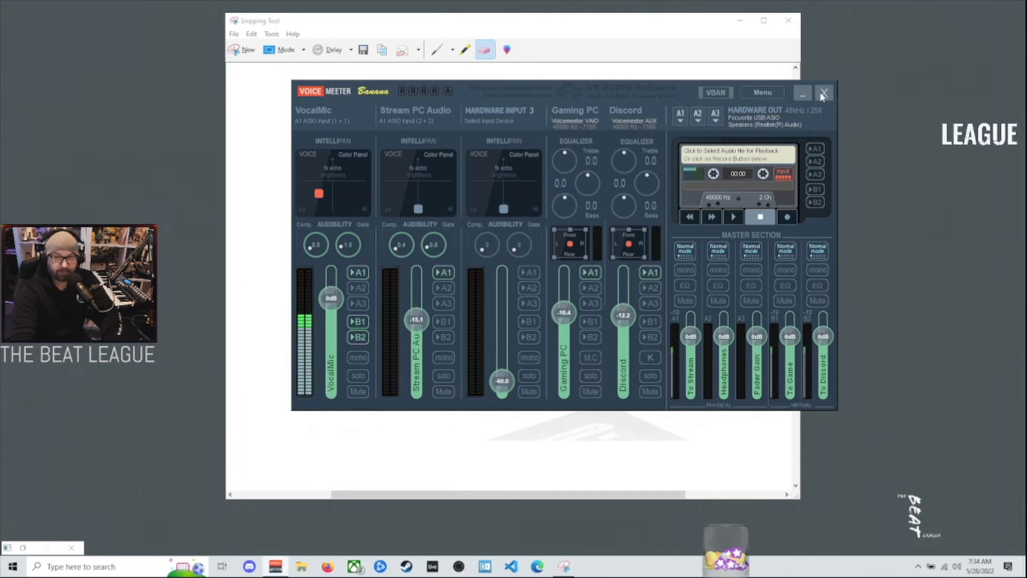
mouse_move(796, 169)
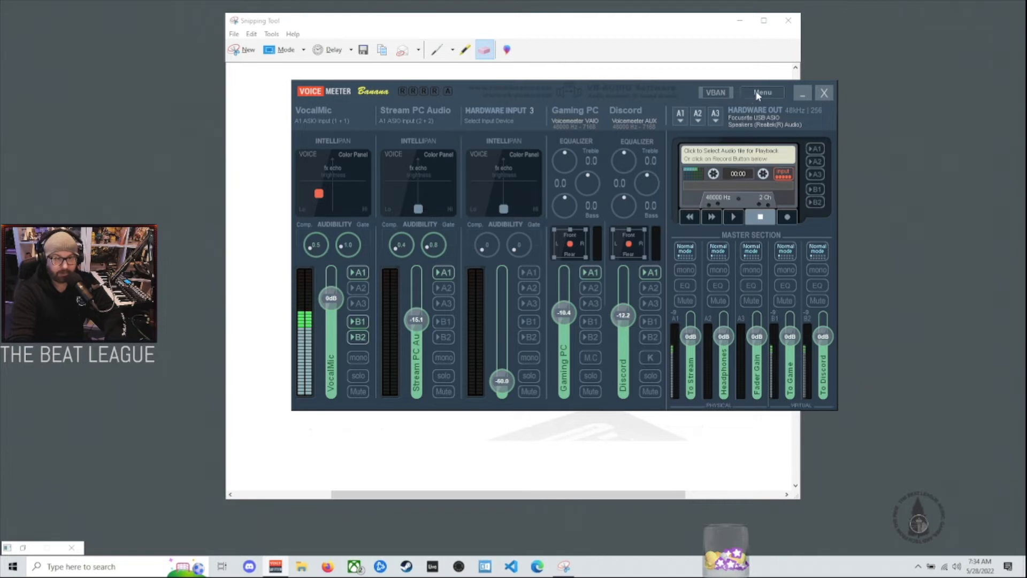
Show the Menu options list containing MIDI Mapping and System Settings entries
left_click(761, 92)
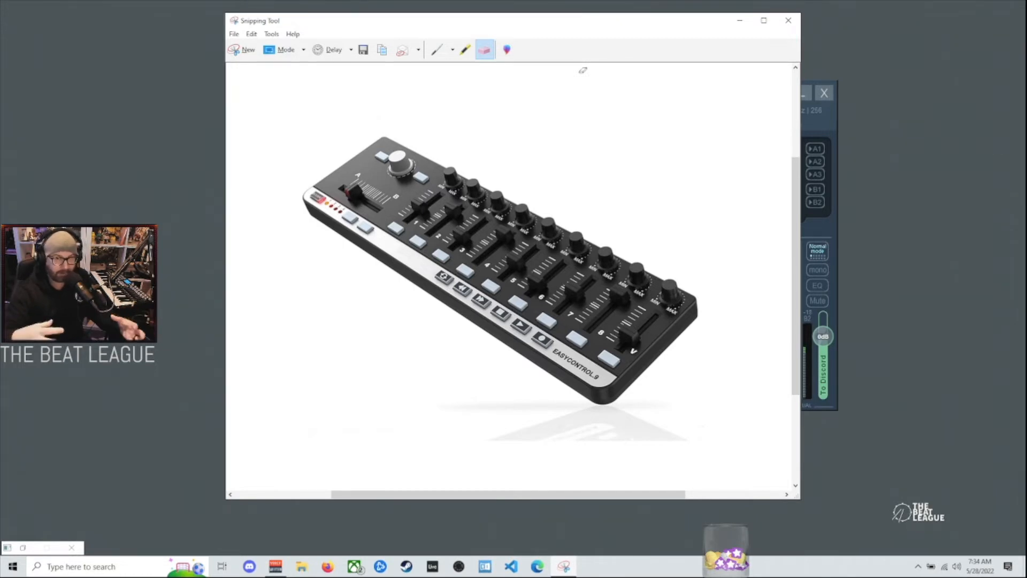
mouse_move(832, 130)
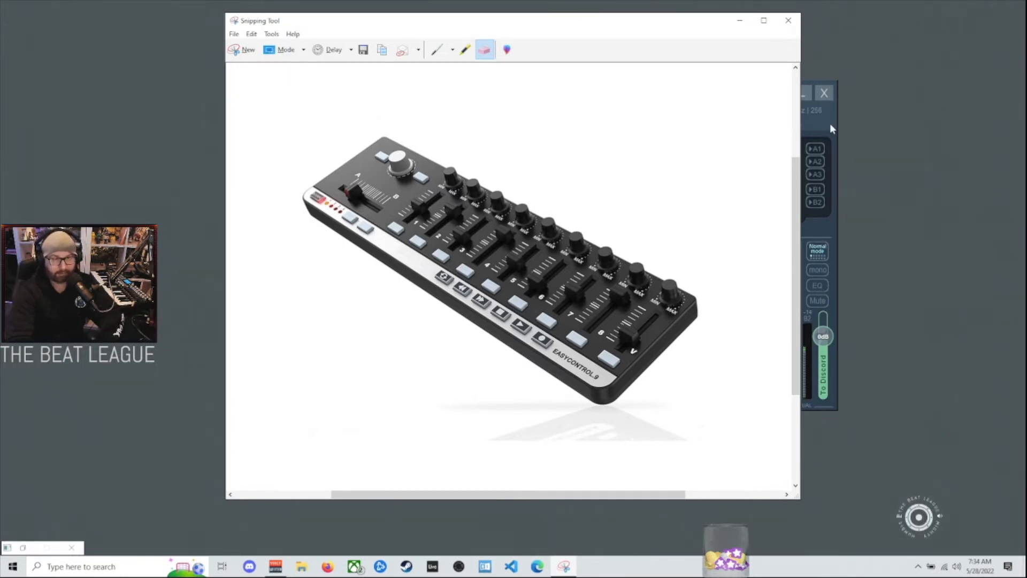
left_click(761, 92)
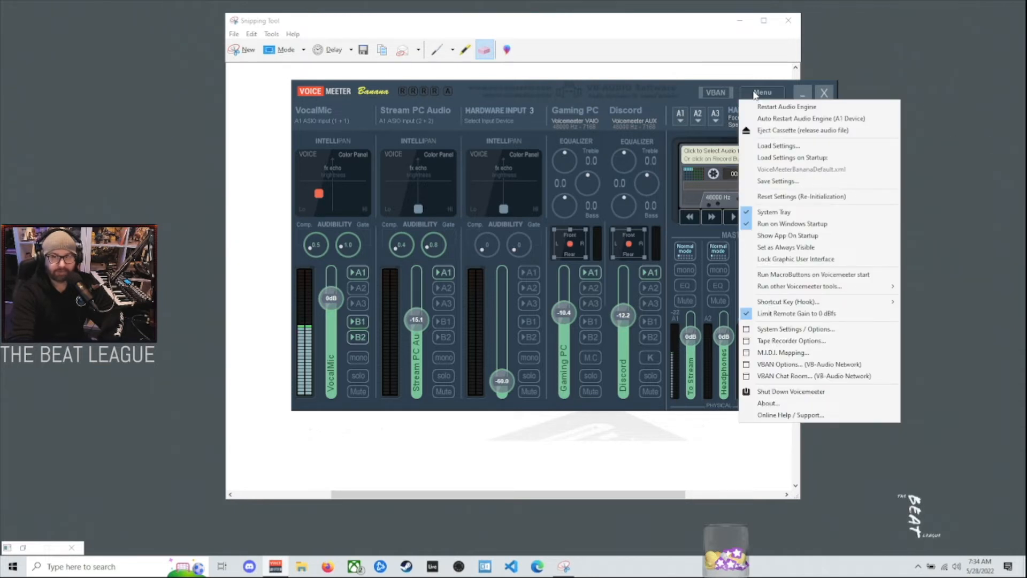
mouse_move(788, 235)
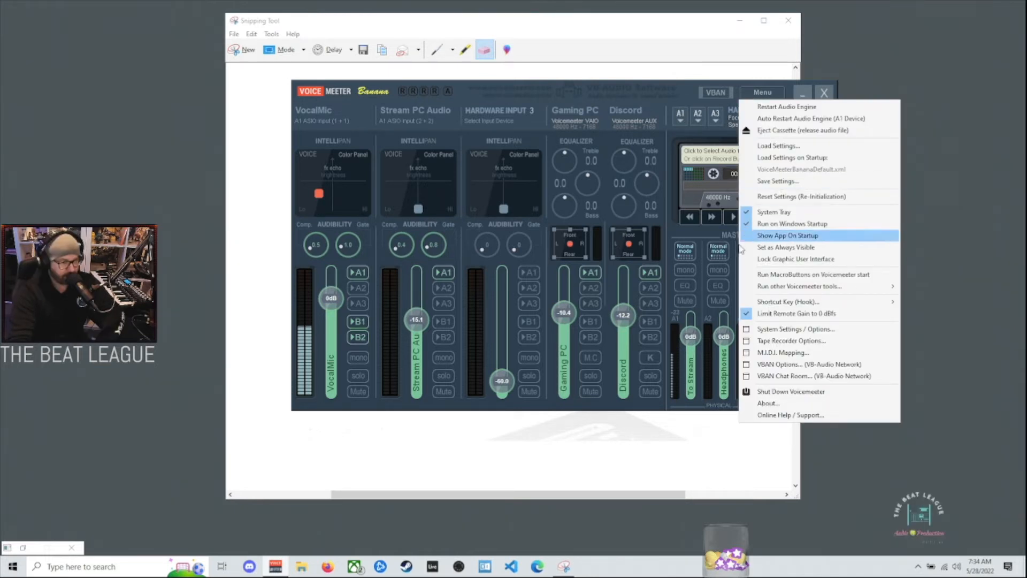
mouse_move(783, 352)
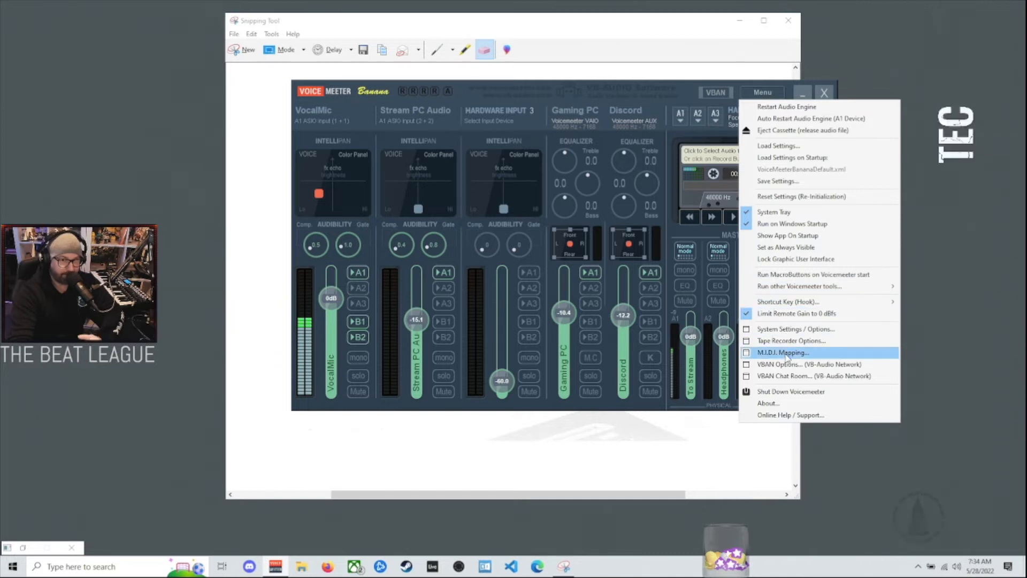
Confirm WORLDE easy control as MIDI input device in M.I.D.I. Mapping, then clear the screen
left_click(783, 352)
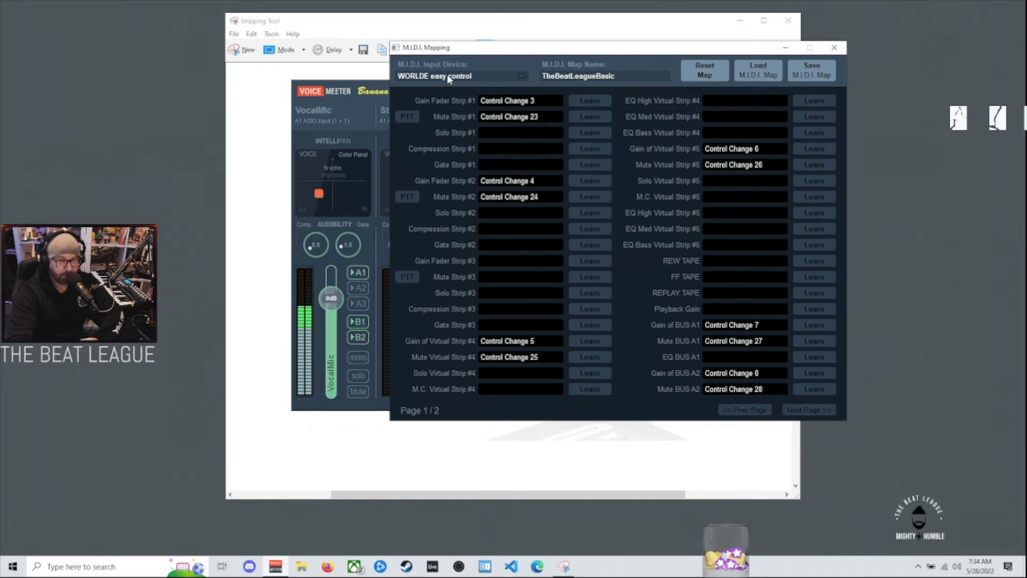
mouse_move(522, 83)
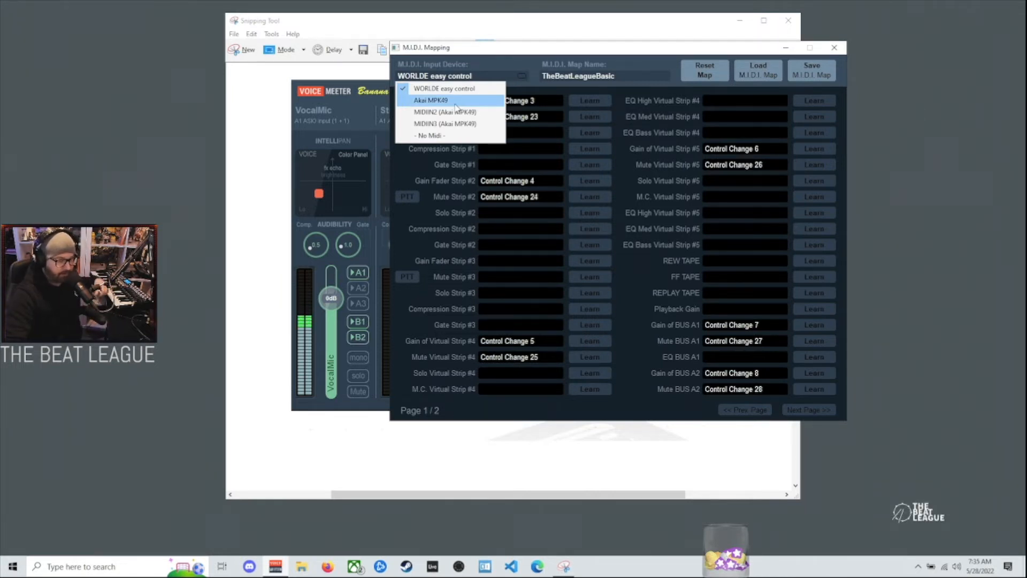
mouse_move(445, 89)
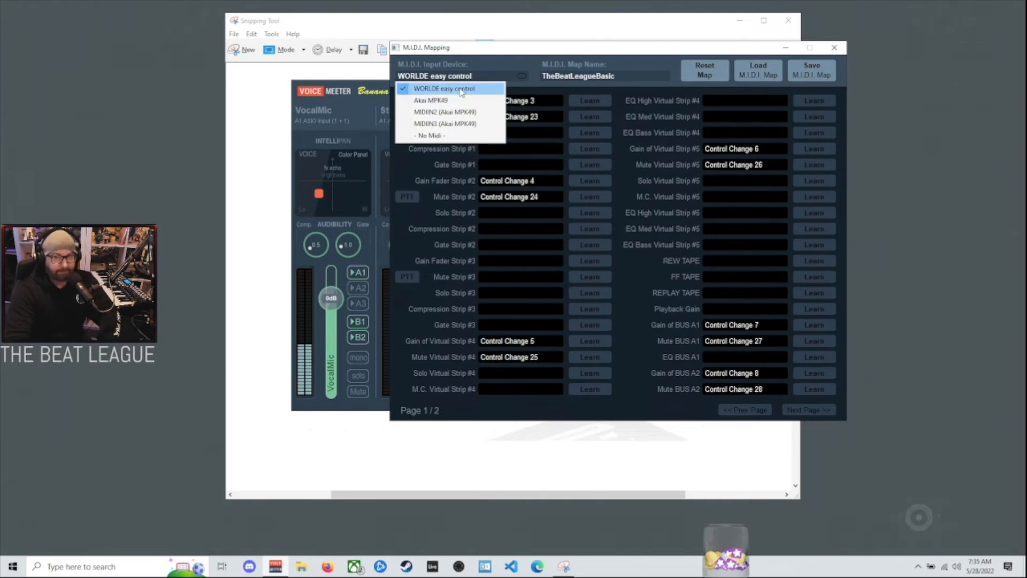
left_click(444, 89)
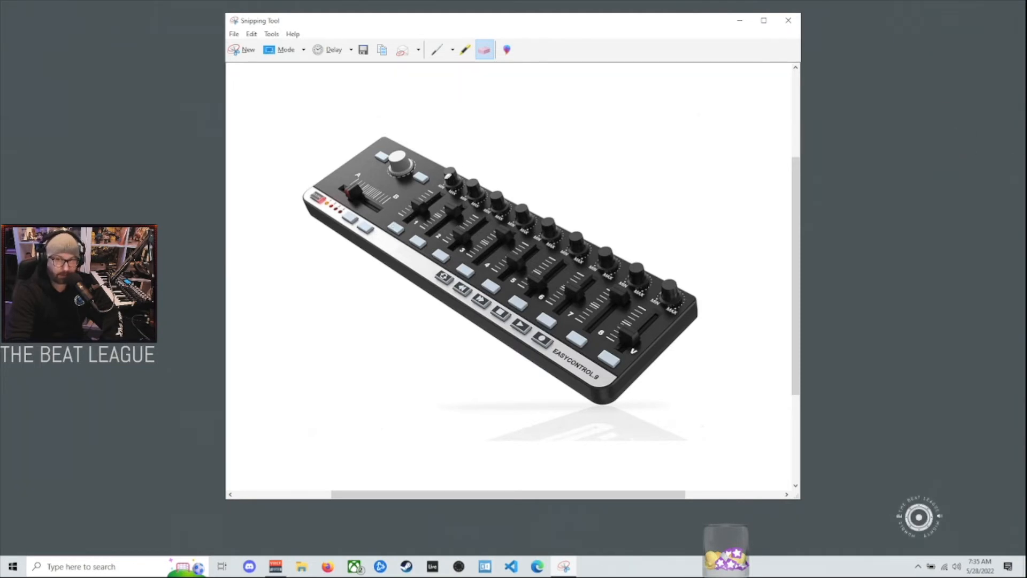
left_click(788, 20)
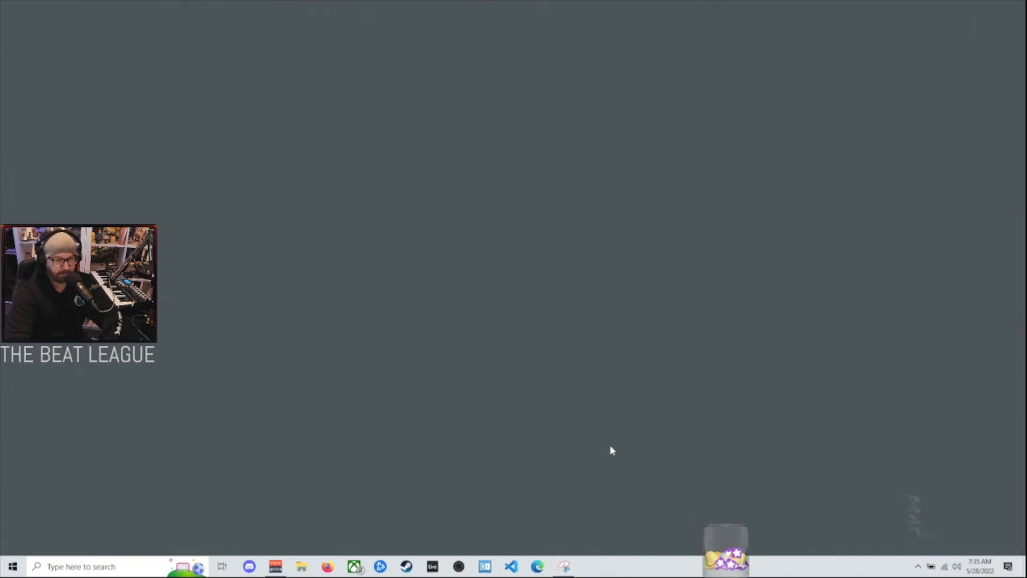
left_click(275, 566)
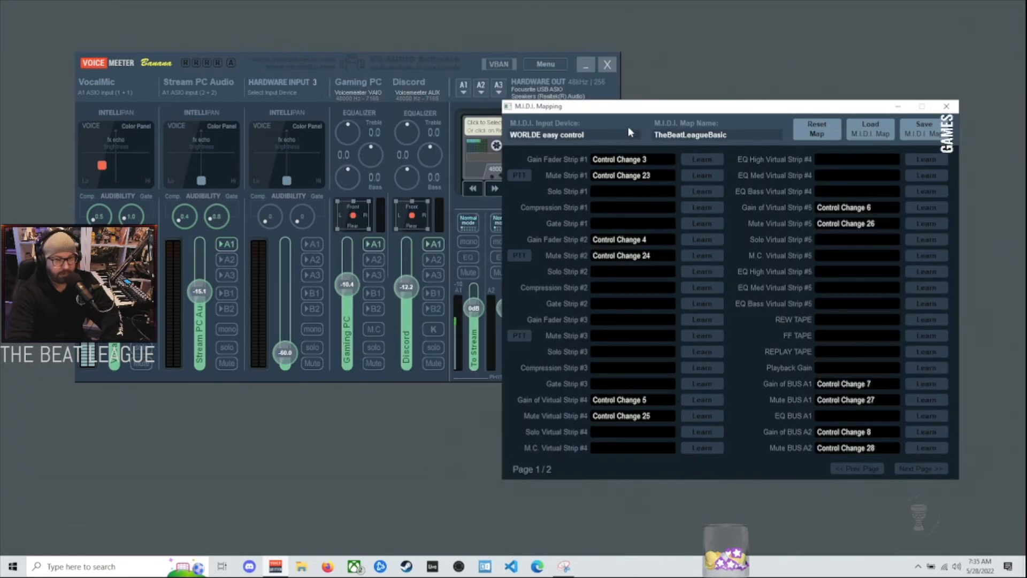
mouse_move(704, 166)
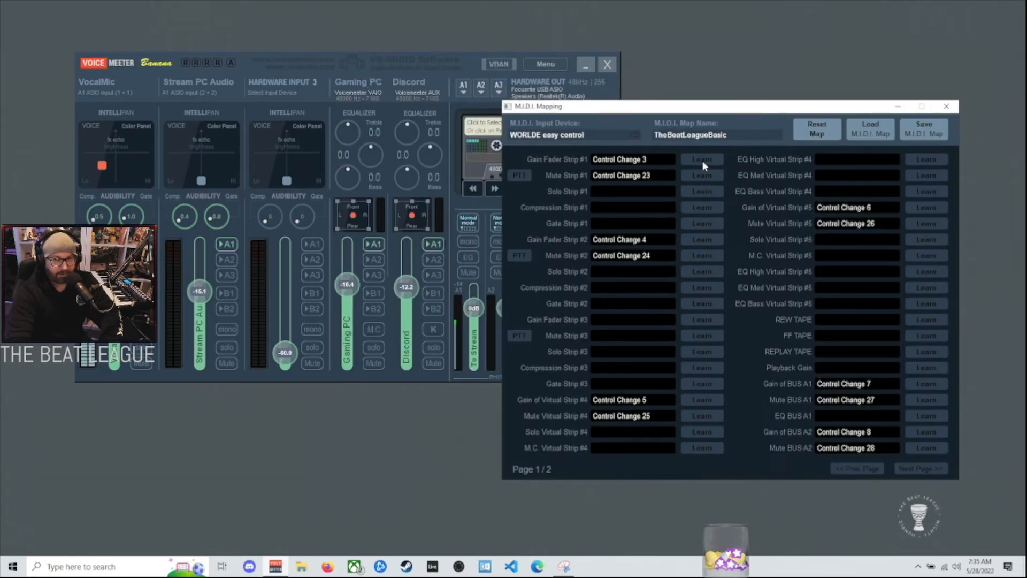
left_click(701, 160)
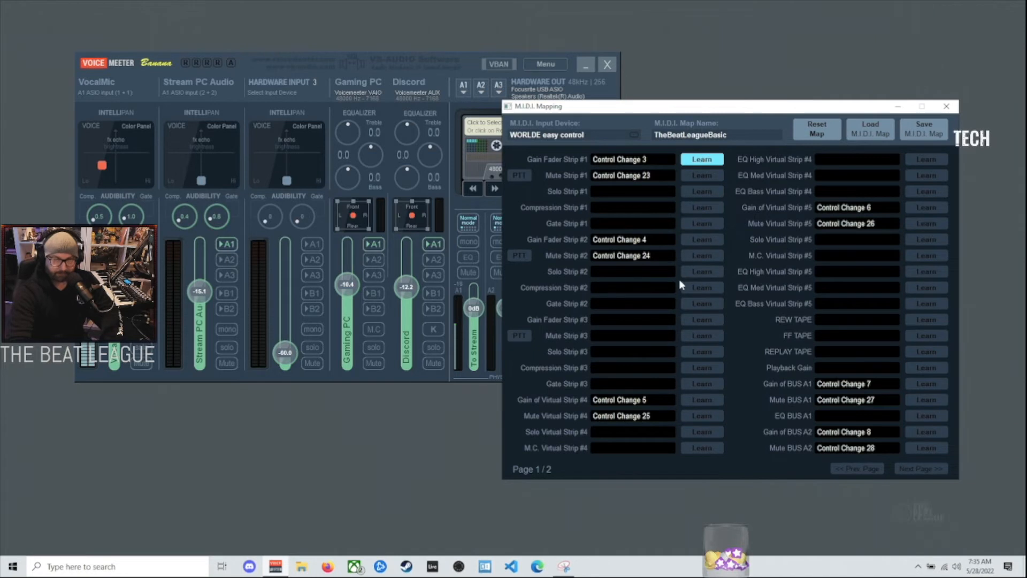
mouse_move(684, 286)
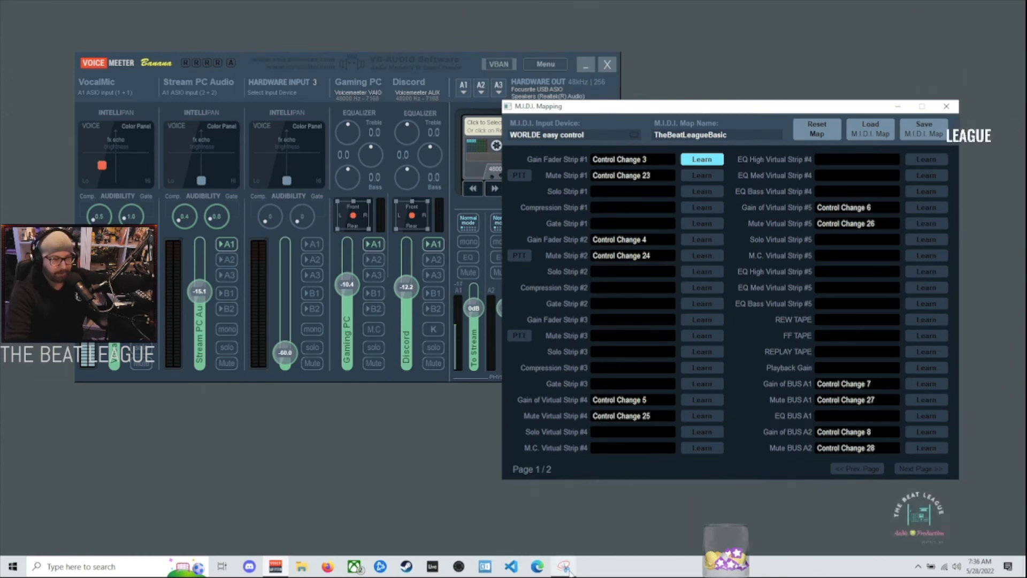
left_click(561, 566)
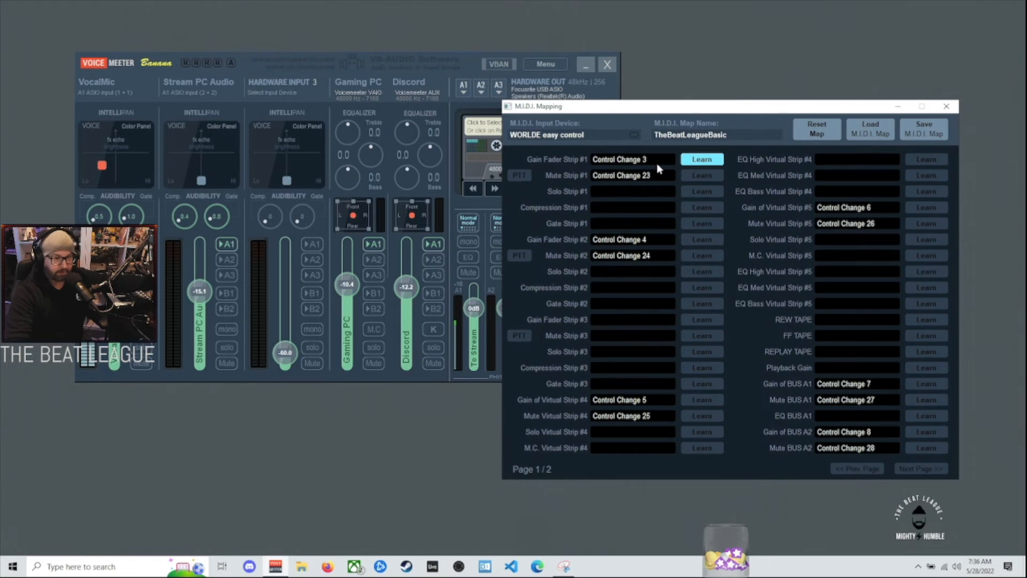
left_click(702, 160)
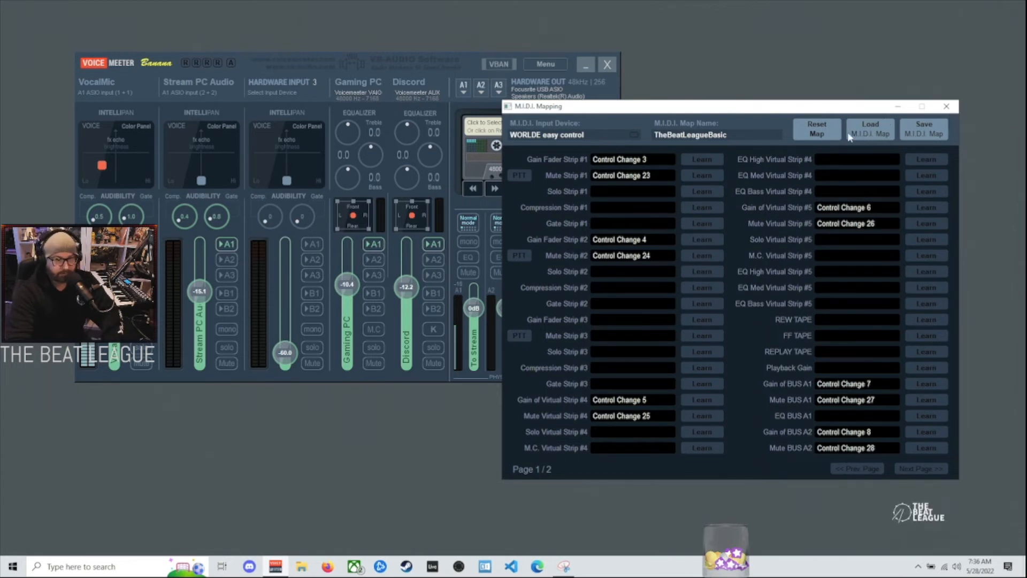
mouse_move(124, 373)
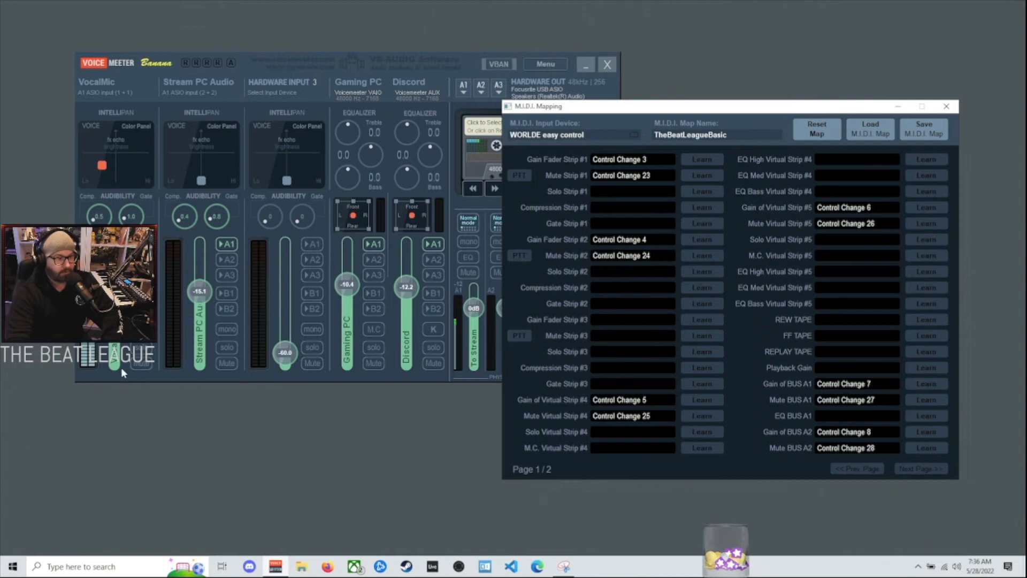
mouse_move(142, 368)
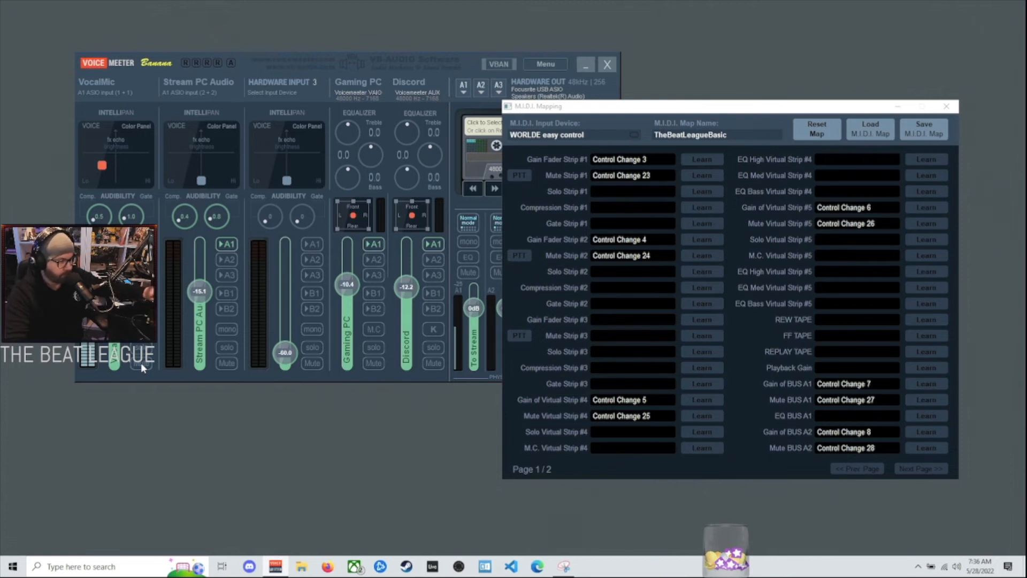
mouse_move(702, 185)
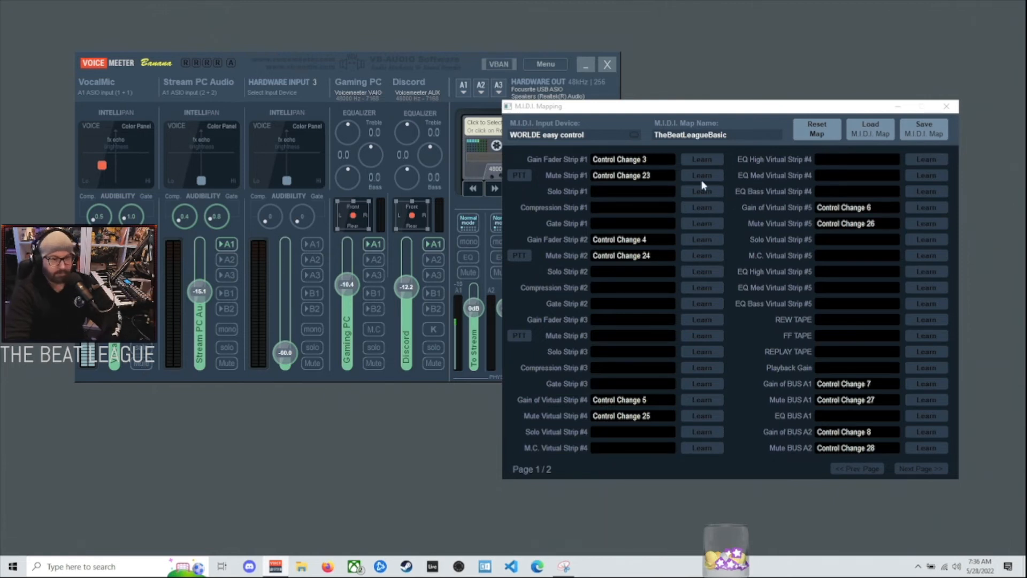
mouse_move(681, 216)
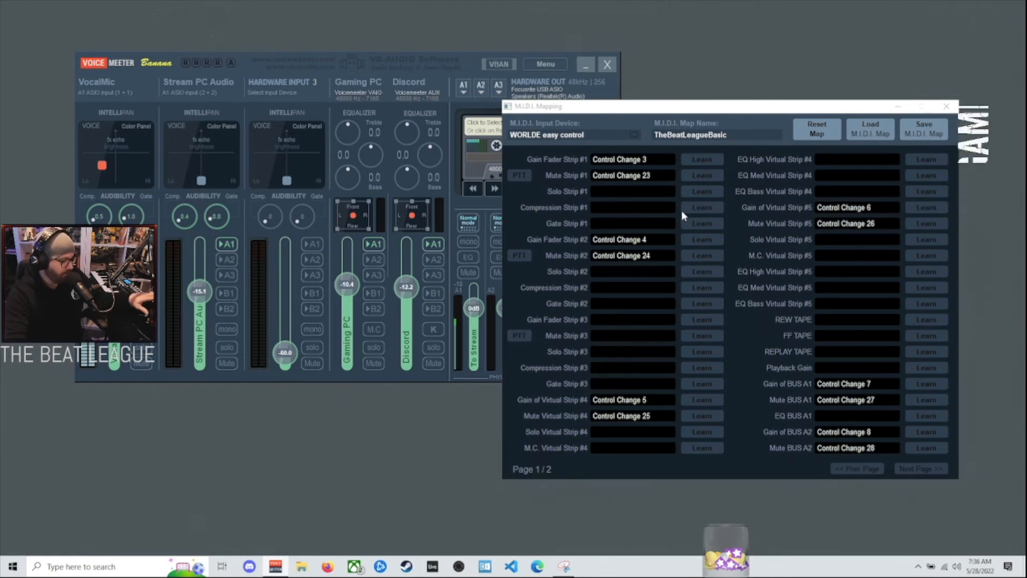
mouse_move(624, 186)
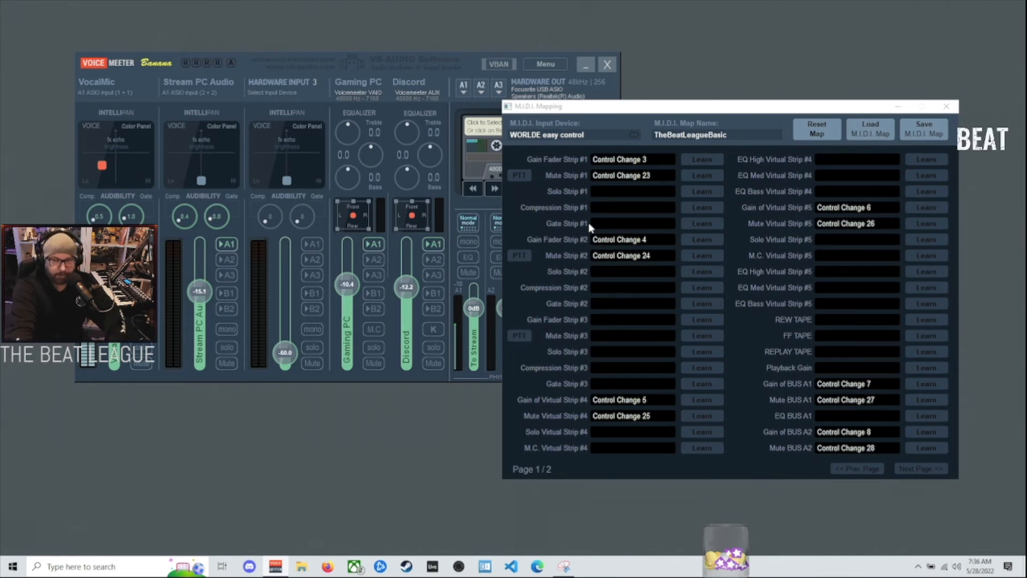
mouse_move(625, 253)
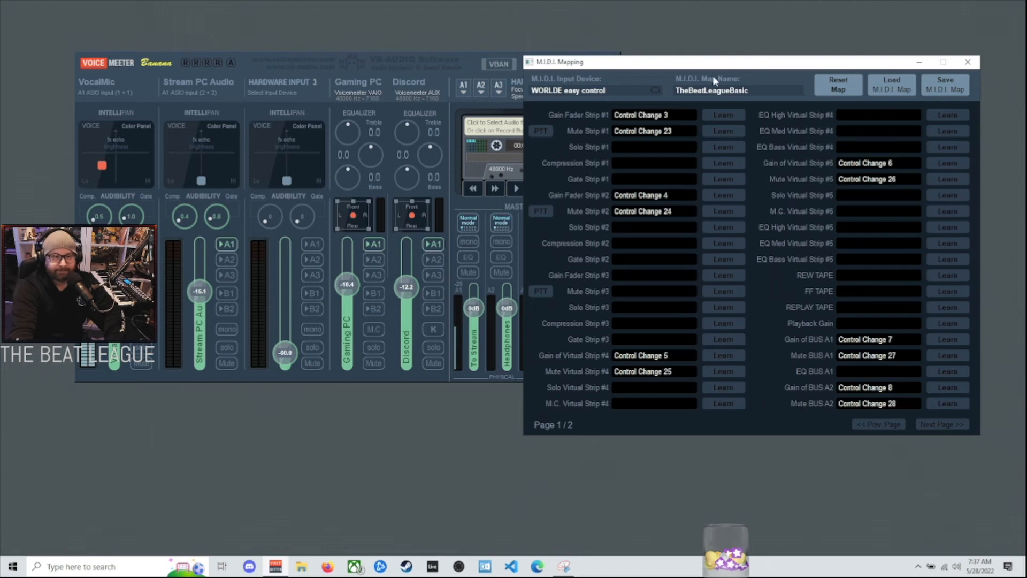
mouse_move(732, 102)
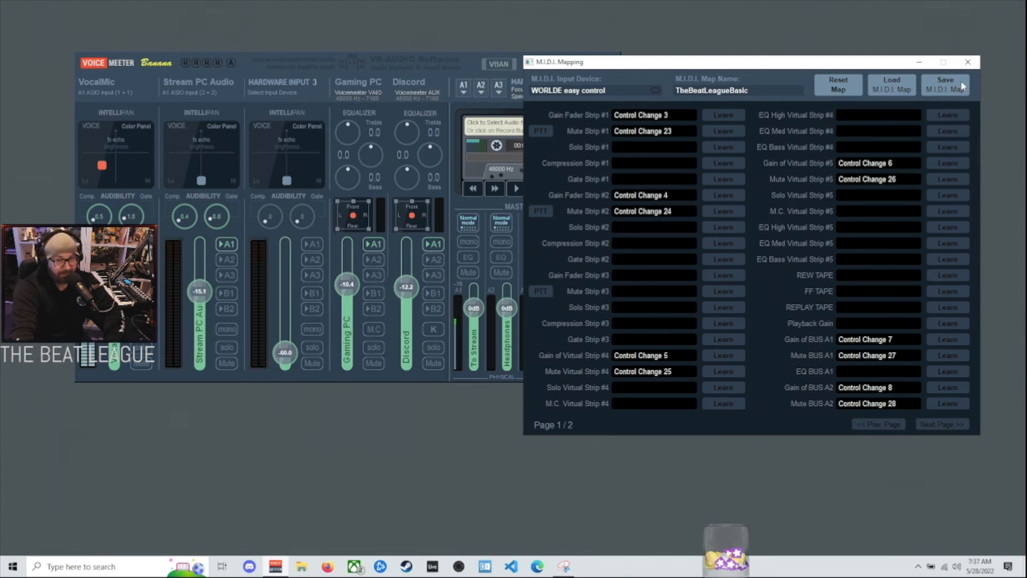
mouse_move(891, 85)
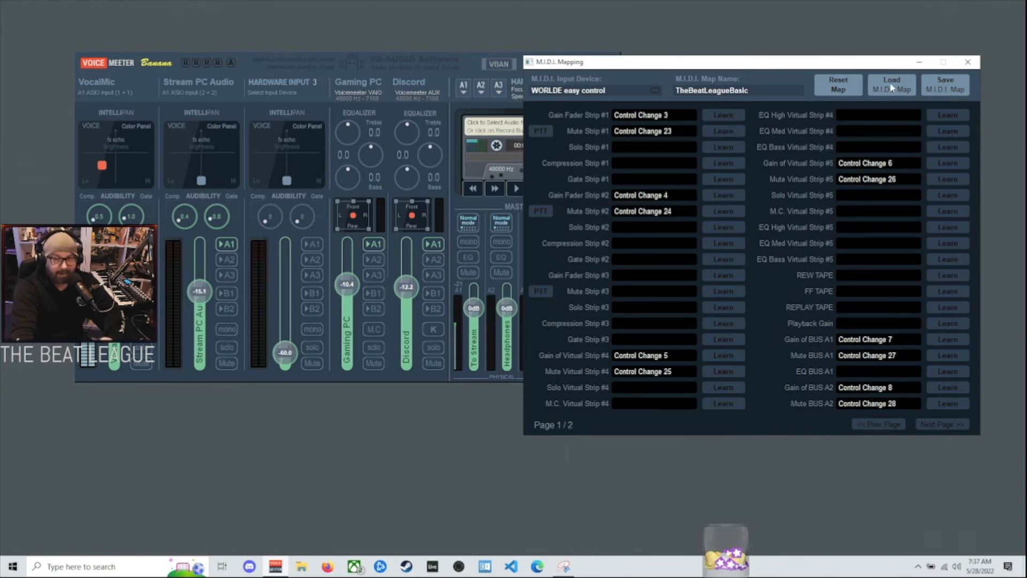
left_click(891, 85)
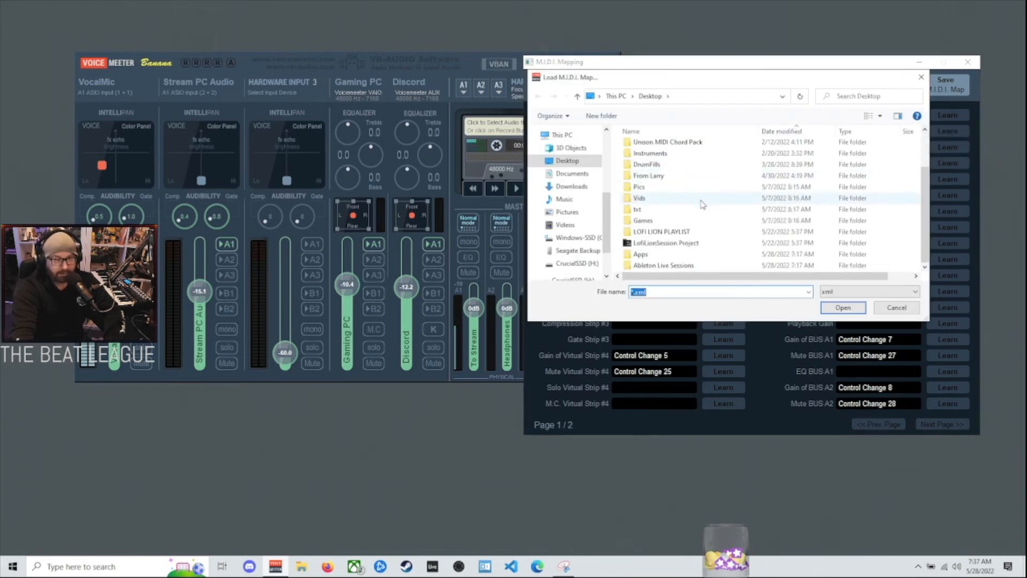
scroll("up", 3)
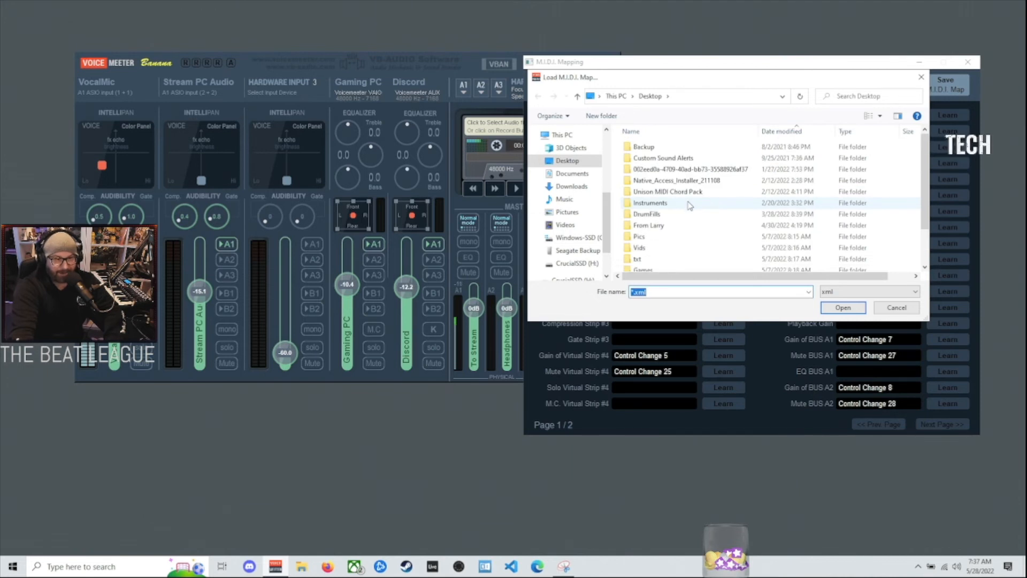
scroll("down", 3)
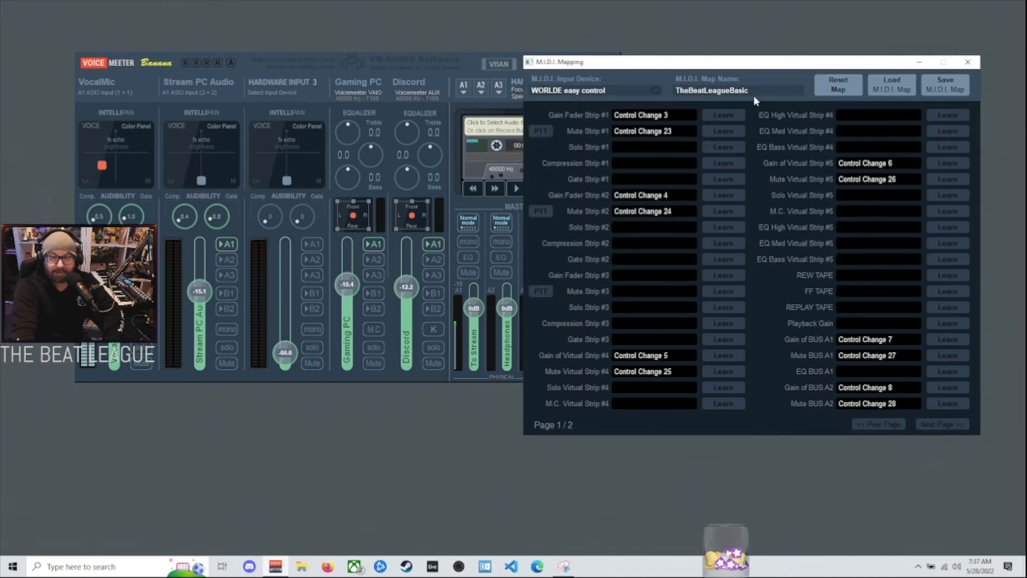
mouse_move(790, 304)
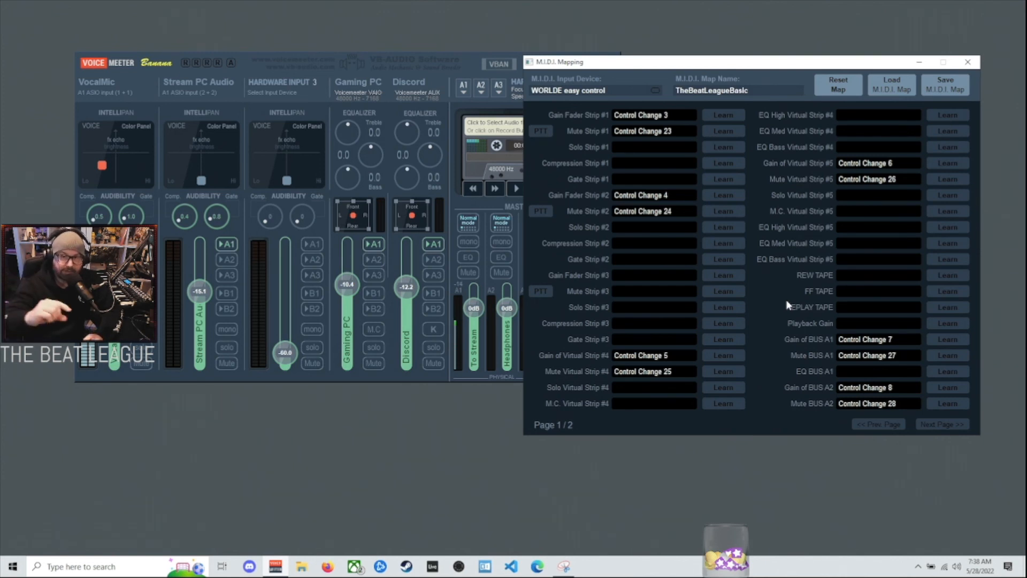
mouse_move(629, 134)
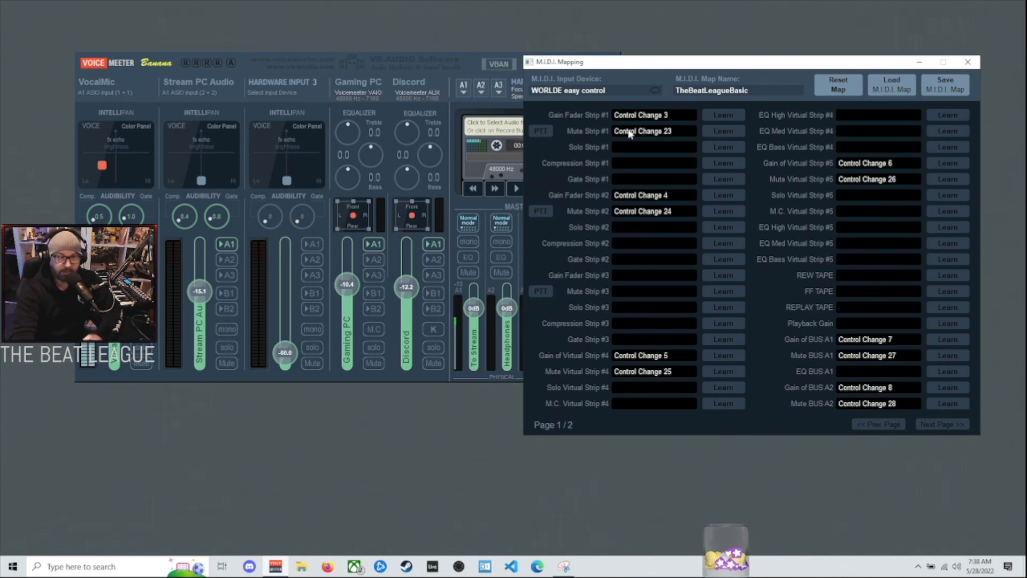
mouse_move(897, 282)
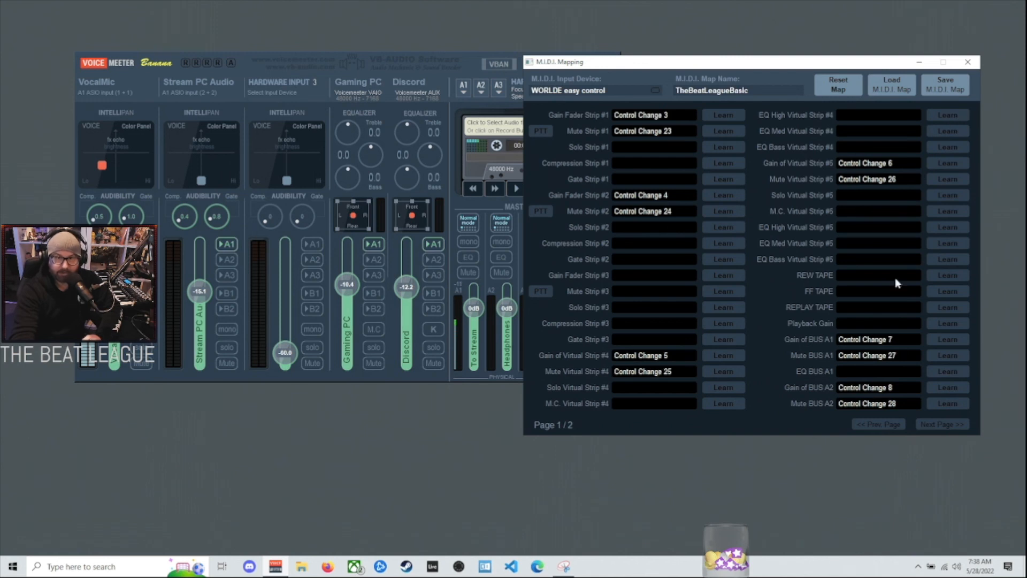
Dismiss the M.I.D.I. Mapping window, leaving the mixer with VocalMic's fader at 0dB
left_click(968, 62)
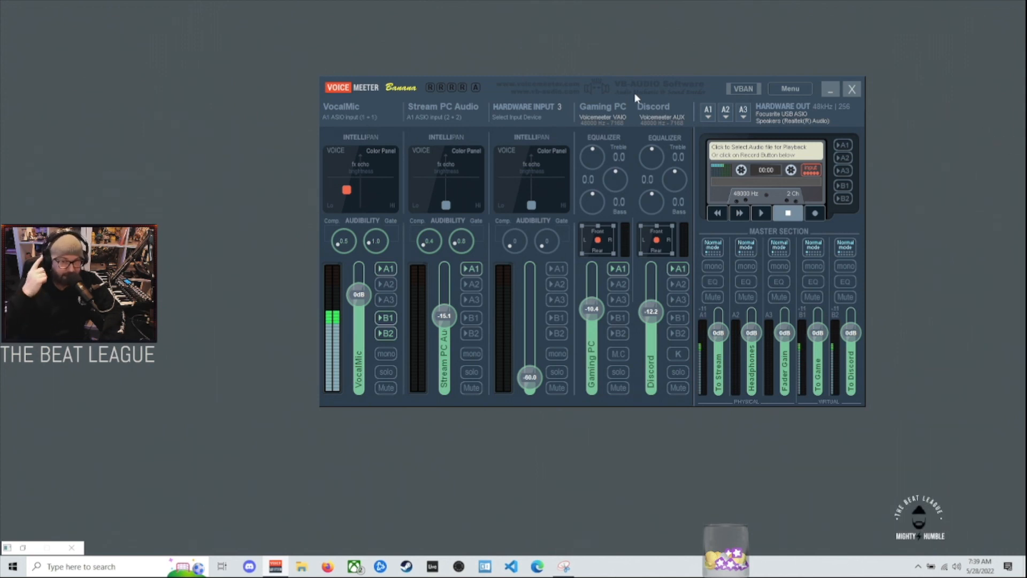
mouse_move(709, 70)
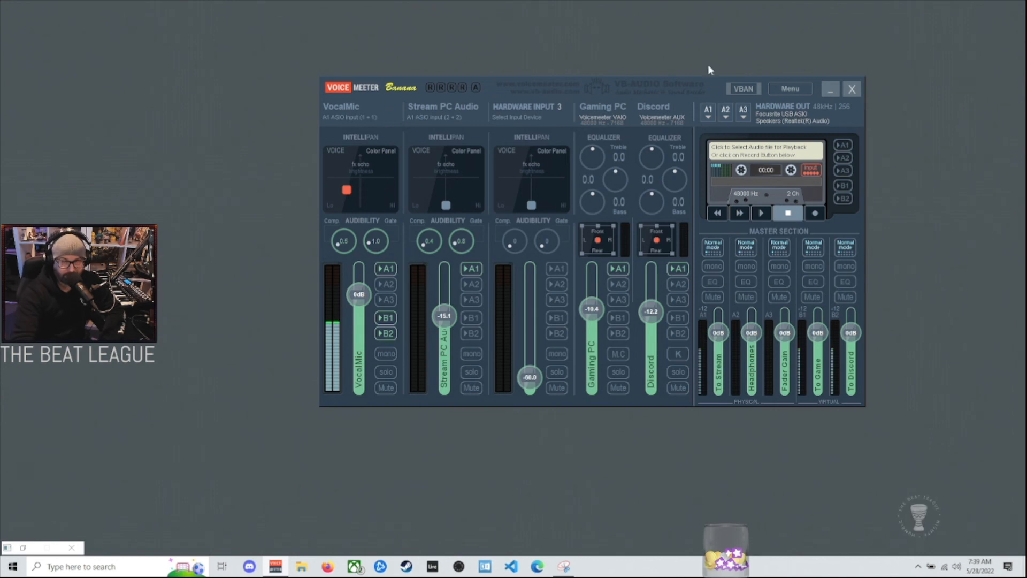